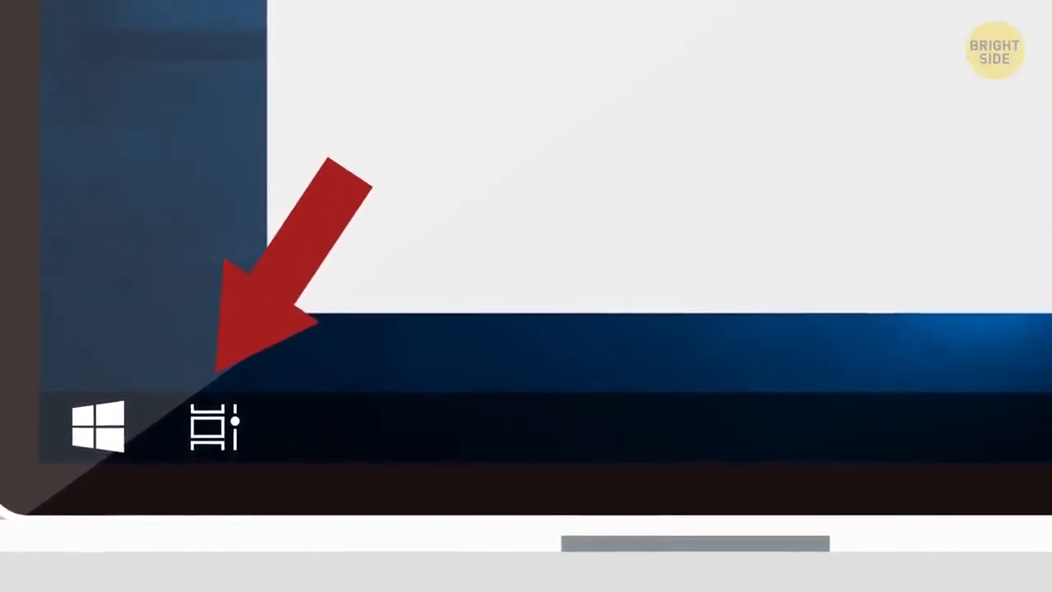
Show open windows, then open Desktop & Screen Saver and browse Apple Desktop Photos.
{"action": "left_click", "coordinate": [214, 427]}
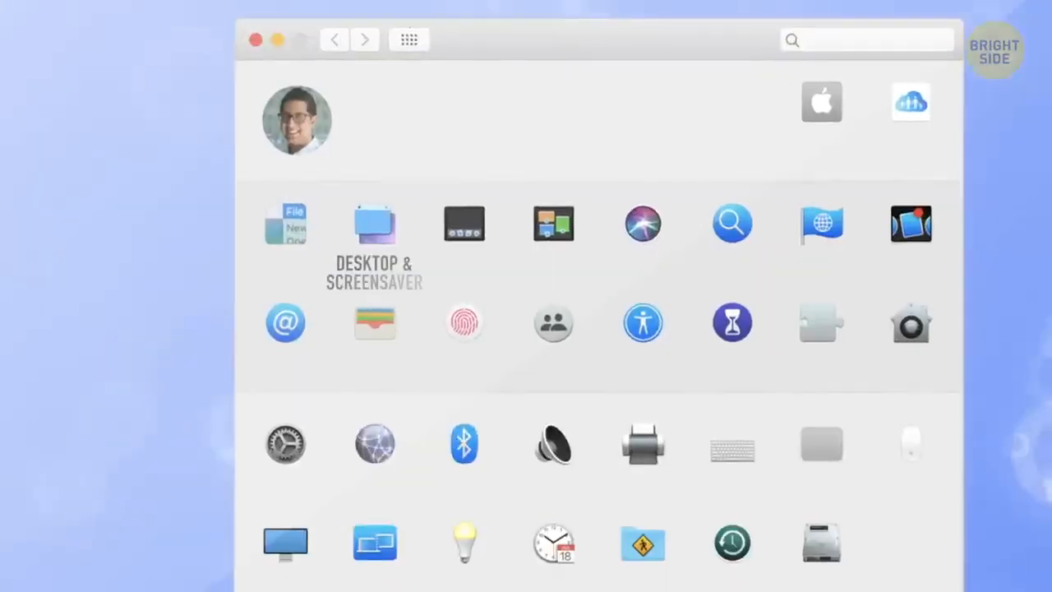
{"action": "left_click", "coordinate": [374, 223]}
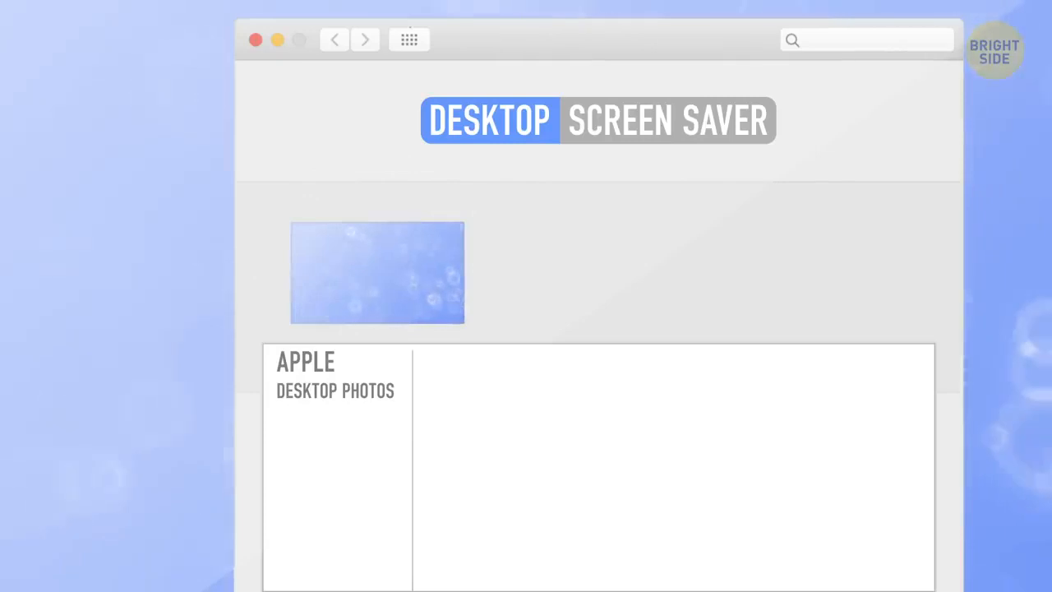
{"action": "left_click", "coordinate": [334, 390]}
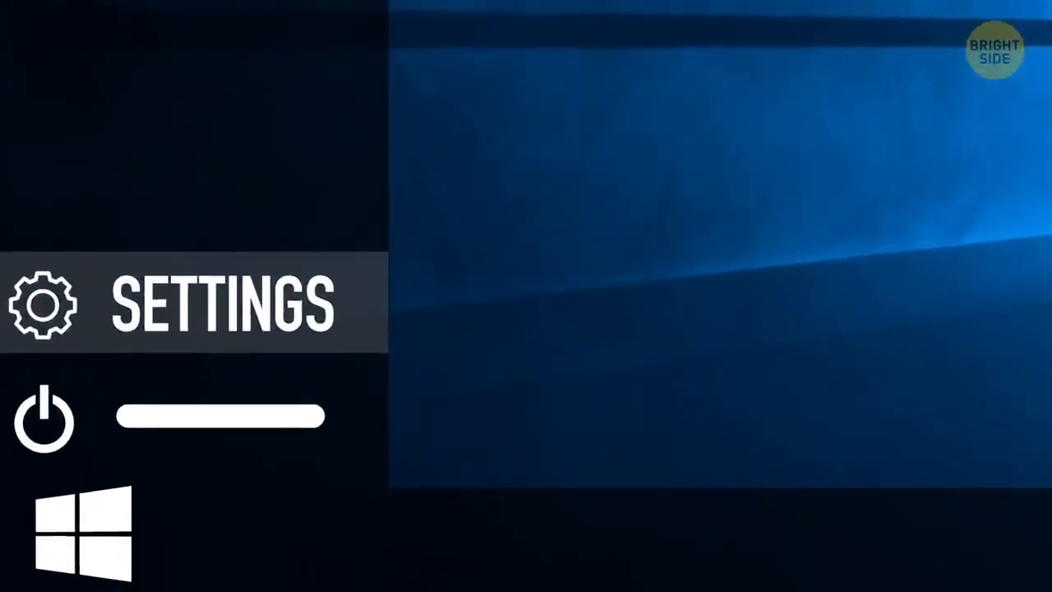
Open Settings from the Windows Start menu.
{"action": "left_click", "coordinate": [194, 302]}
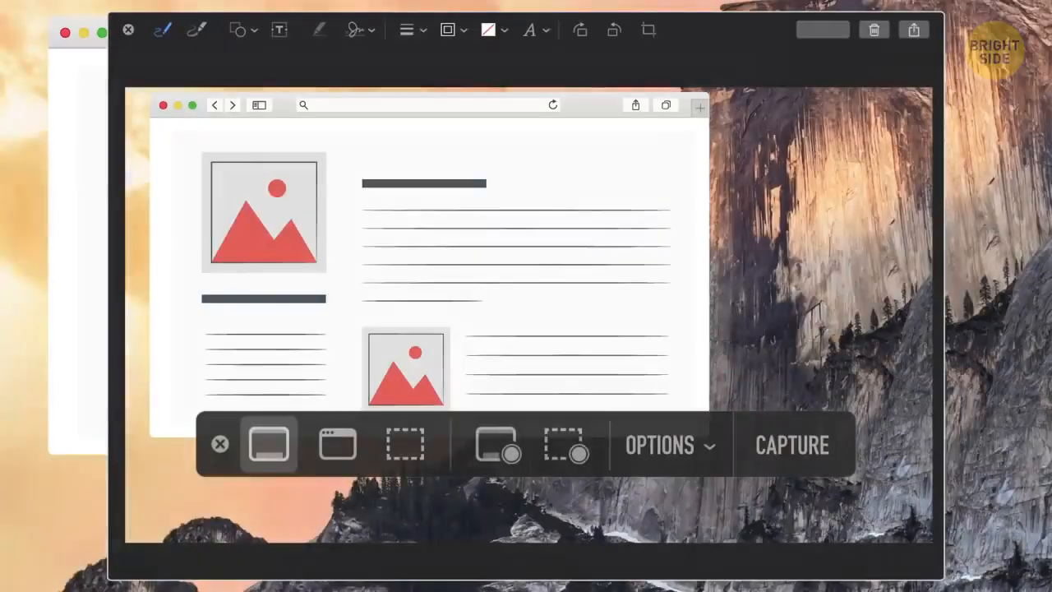
Choose entire-screen capture and bring up the Shift+Command+5 screenshot toolbar.
{"action": "left_click", "coordinate": [669, 445]}
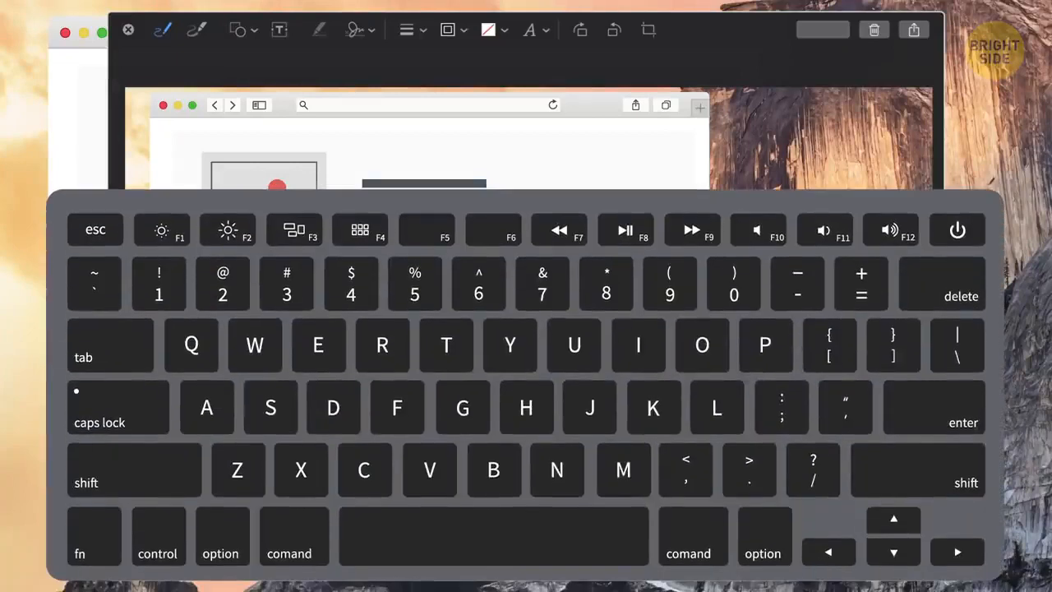
{"action": "key", "text": "cmd+shift+5"}
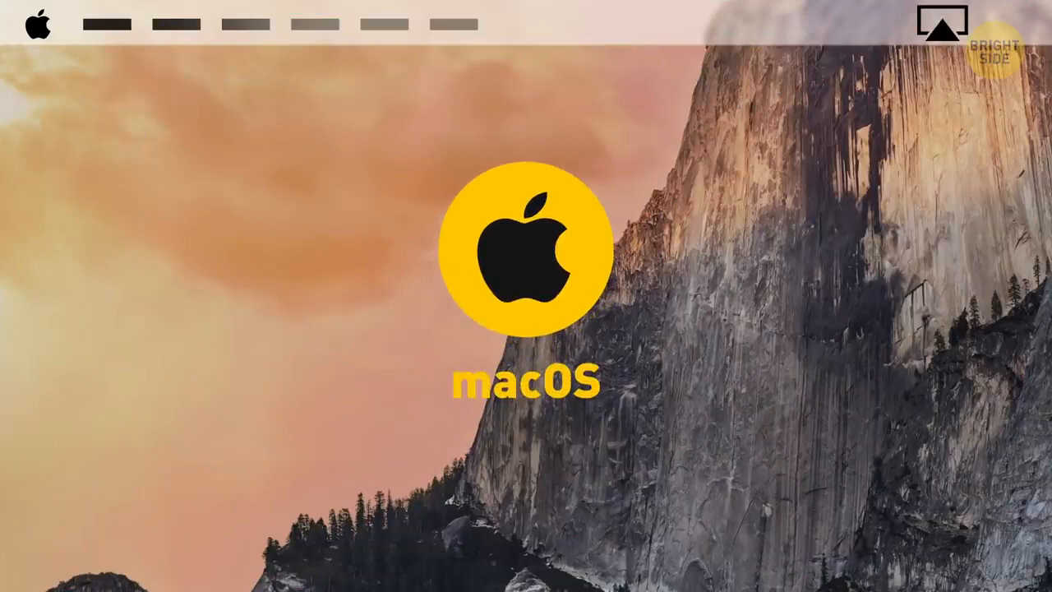
Show AirPlay mirroring destinations, then cast the desktop to the TV through Chrome's Cast menu.
{"action": "left_click", "coordinate": [931, 23]}
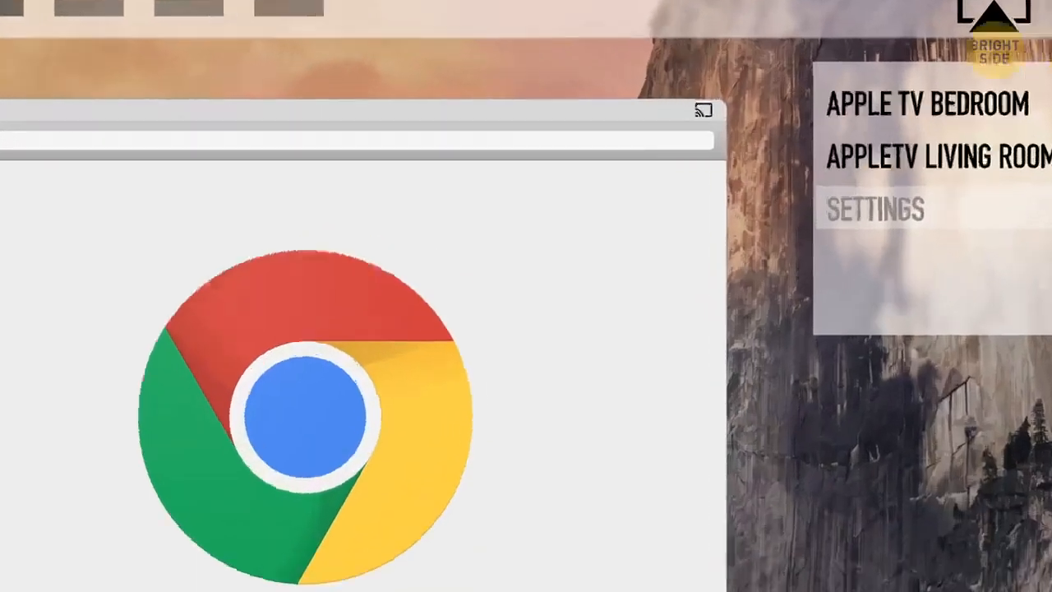
{"action": "left_click", "coordinate": [699, 110]}
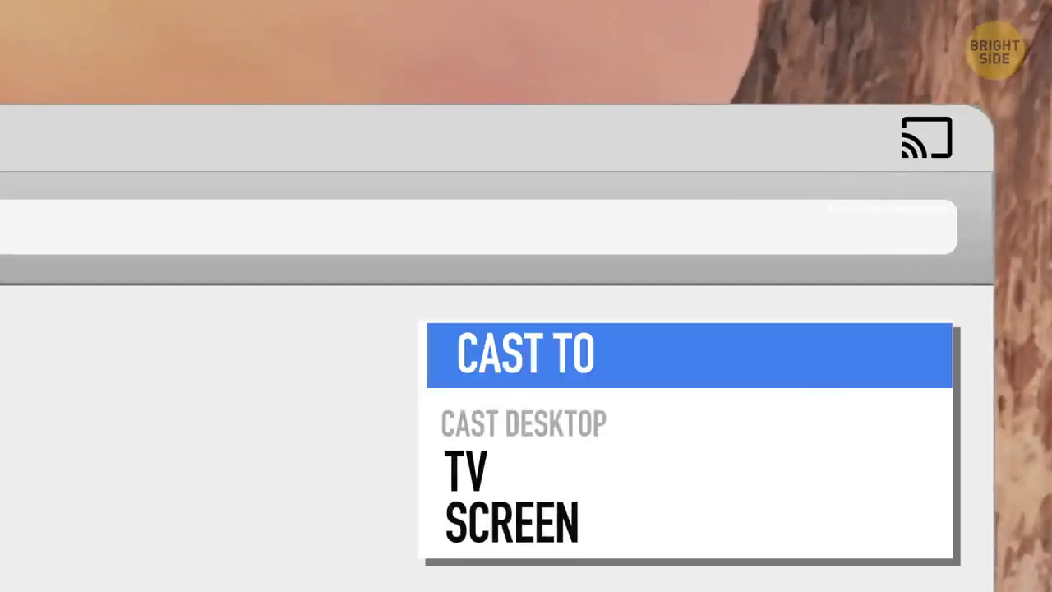
{"action": "left_click", "coordinate": [509, 493]}
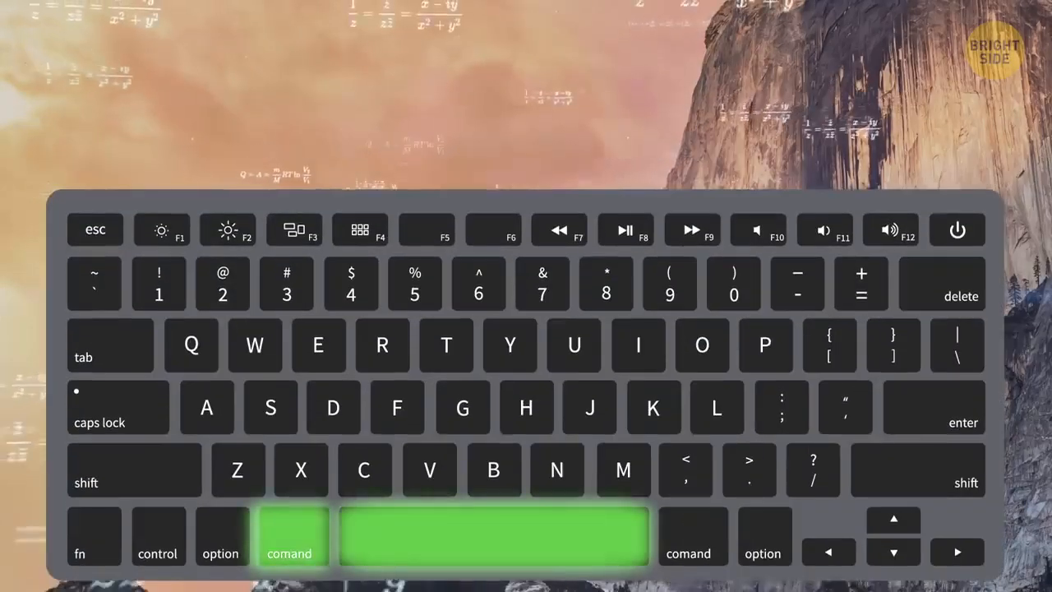
Enter (98+109)*400^2 in Command+Space Spotlight, then type BRI.
{"action": "key", "text": "cmd+space"}
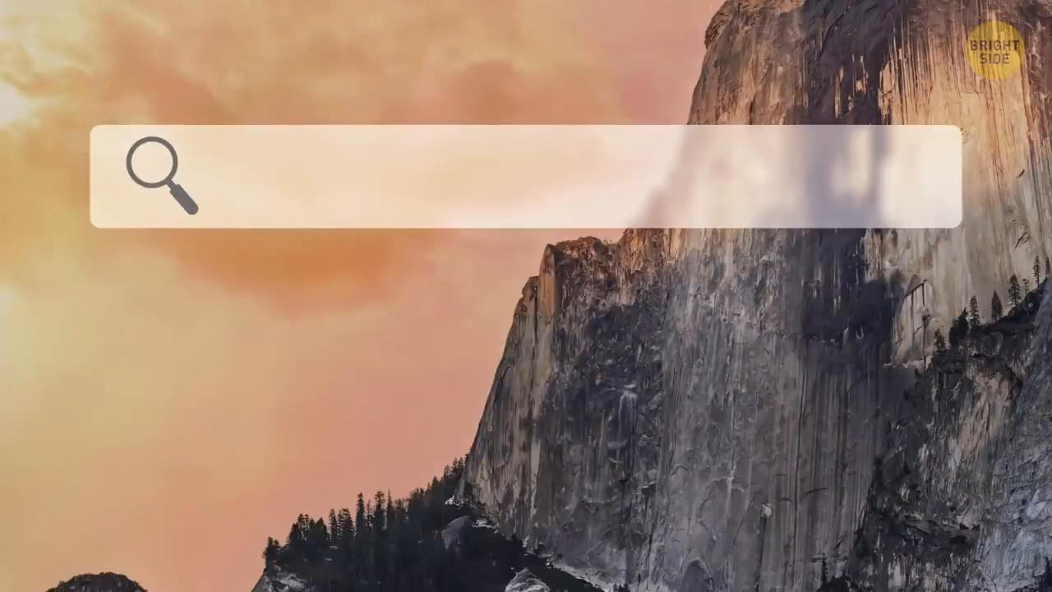
{"action": "type", "text": "(98+109)*400^2"}
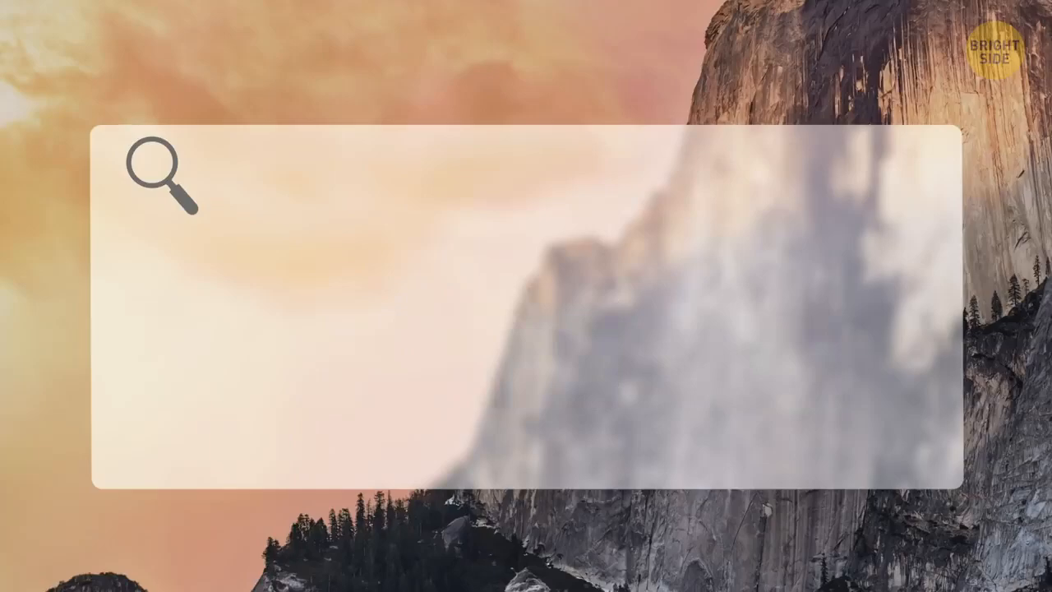
{"action": "type", "text": "BRI"}
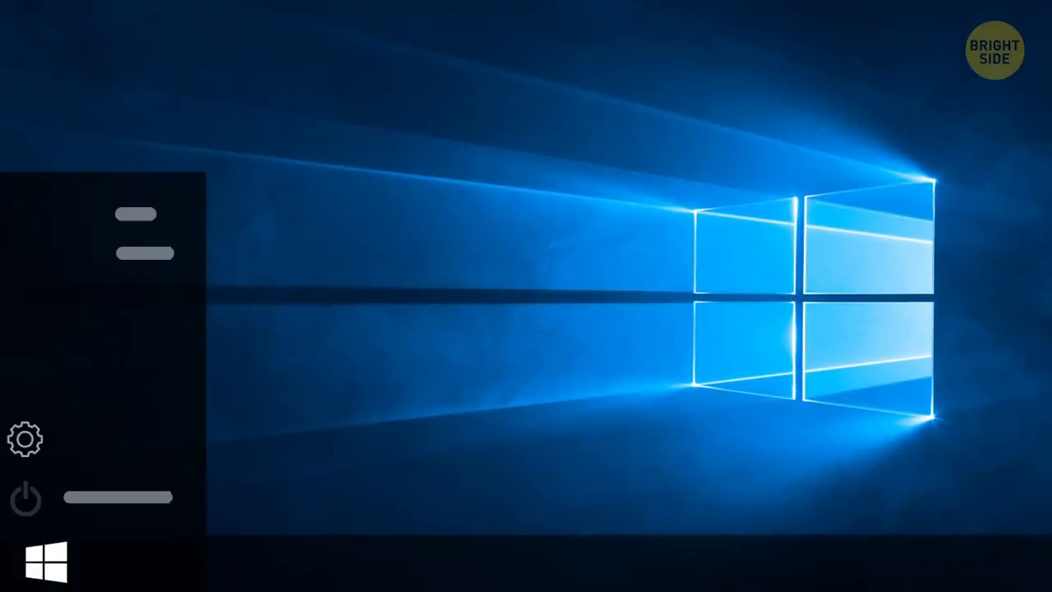
Demonstrate Win+M and Win+E, then type the YouTube channel URL into Run.
{"action": "key", "text": "Win+M"}
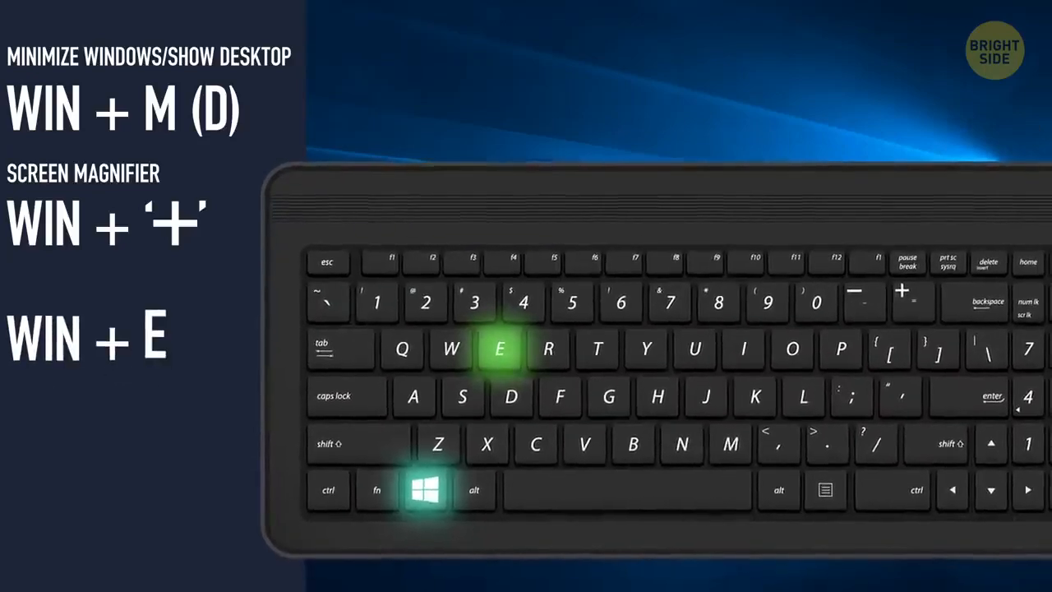
{"action": "key", "text": "Win+e"}
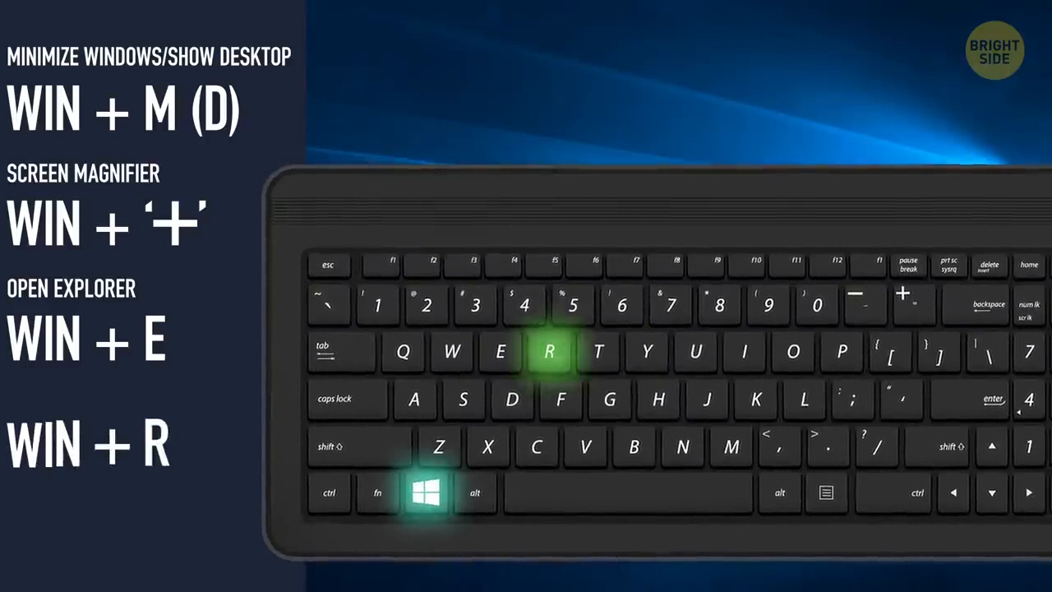
{"action": "key", "text": "Win+r"}
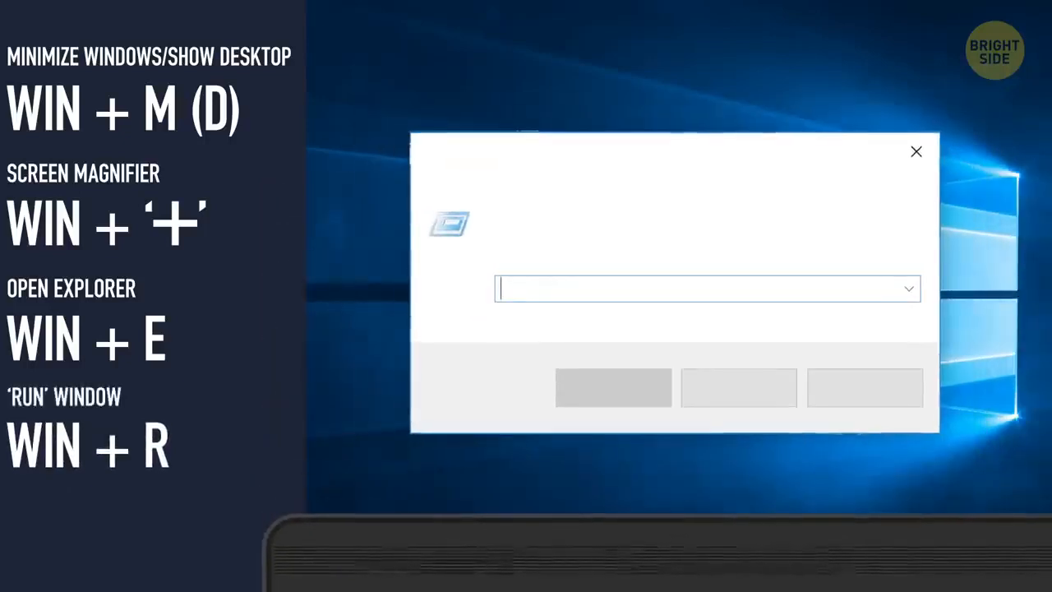
{"action": "type", "text": "HTTPS://WWW.YOUTUBE.COM/C"}
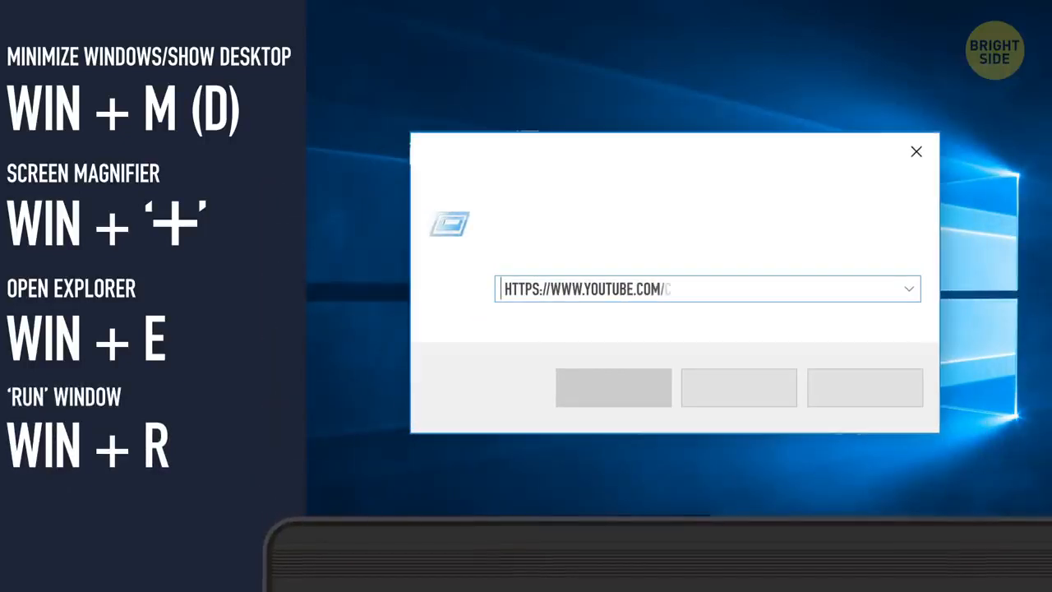
{"action": "type", "text": "CHANNEL/UC4RLAVGAK0SGK-YTFE48QPW"}
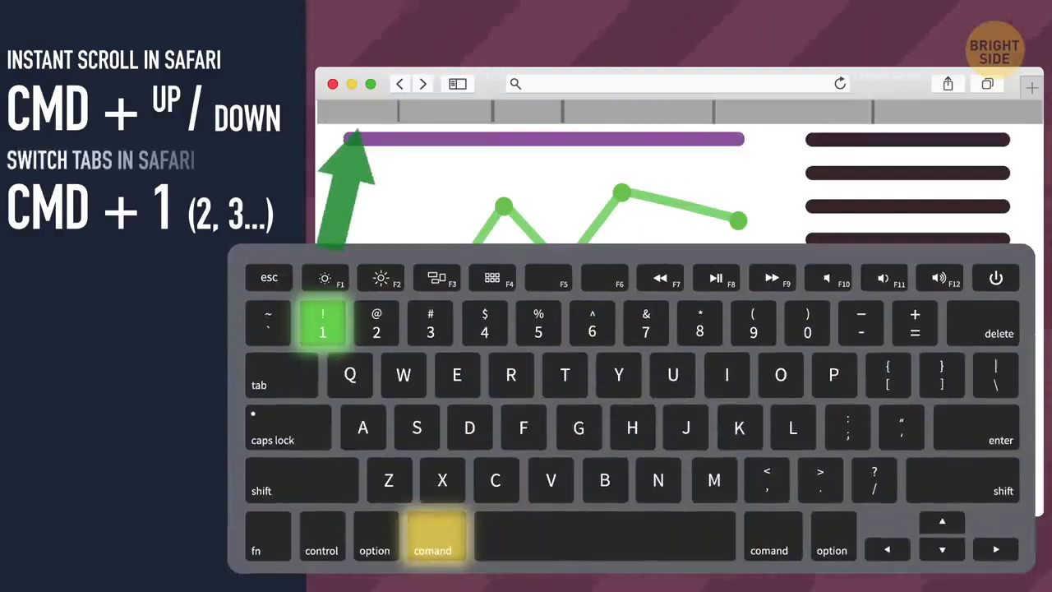
Switch to a specific Safari tab with the Command-number shortcut.
{"action": "key", "text": "2"}
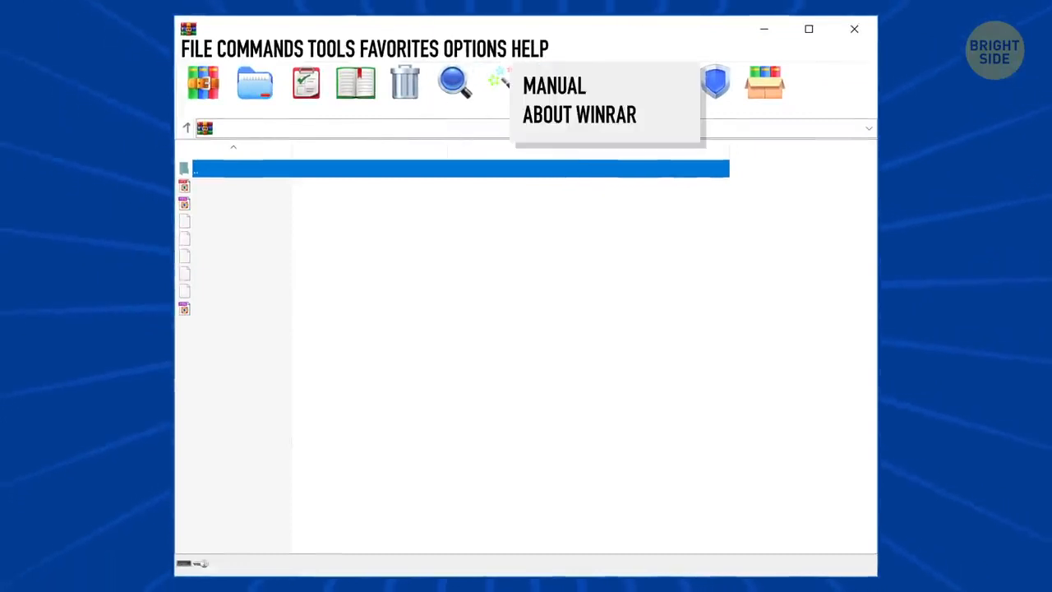
Open WinRAR's Help menu showing Manual and About WinRAR.
{"action": "left_click", "coordinate": [578, 114]}
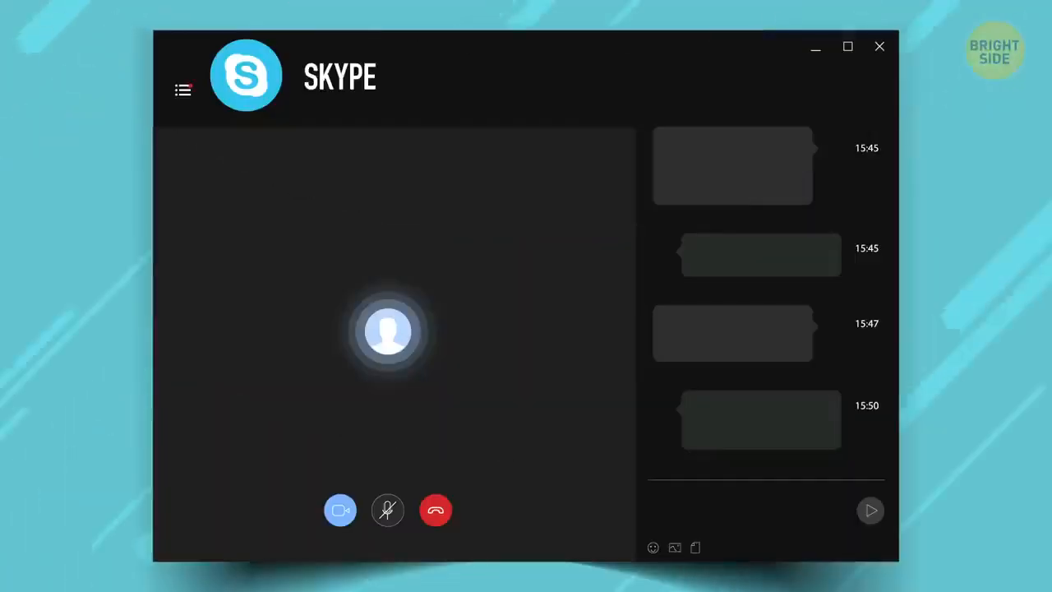
Start a Skype call with the contact beside the chat pane.
{"action": "left_click", "coordinate": [652, 547]}
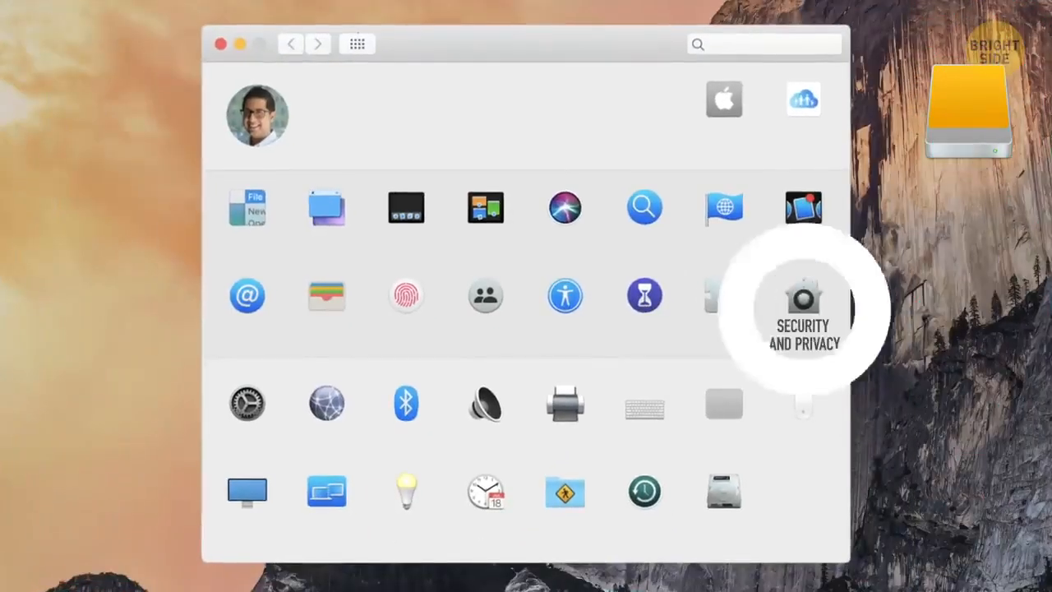
Open Security & Privacy in macOS System Preferences.
{"action": "left_click", "coordinate": [803, 300]}
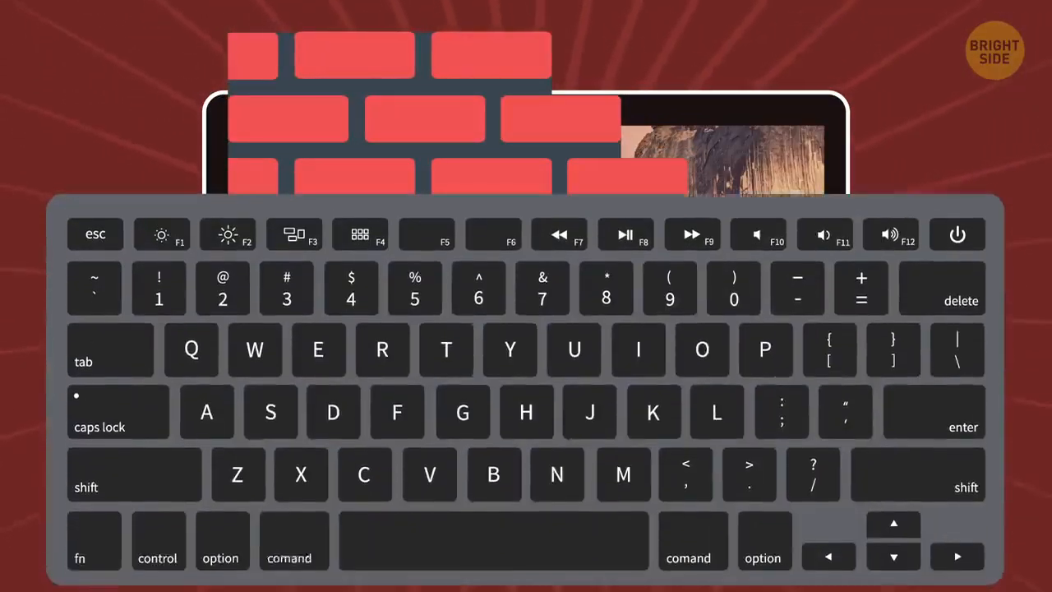
Lock the macOS laptop screen with the Ctrl+Cmd+Q shortcut.
{"action": "key", "text": "ctrl+cmd+q"}
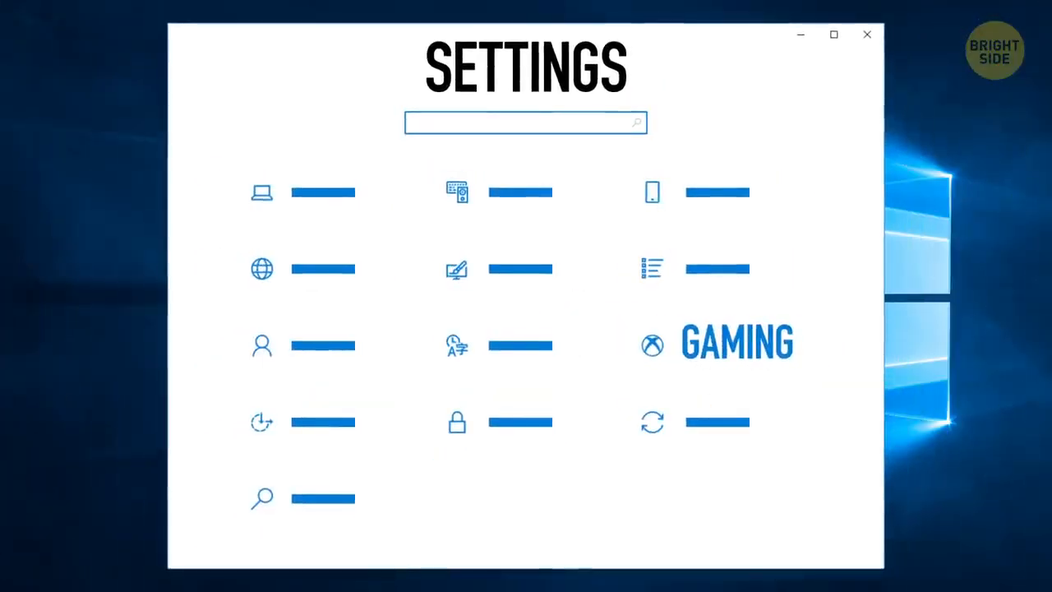
Switch the Game Mode toggle on under Settings > Gaming > Game Mode.
{"action": "left_click", "coordinate": [734, 343]}
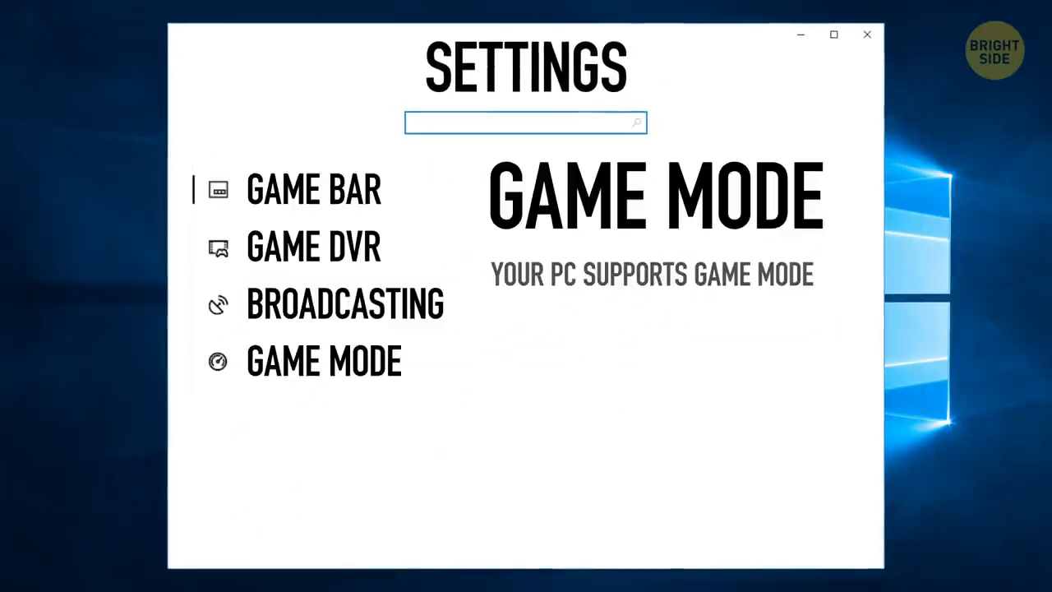
{"action": "left_click", "coordinate": [323, 360]}
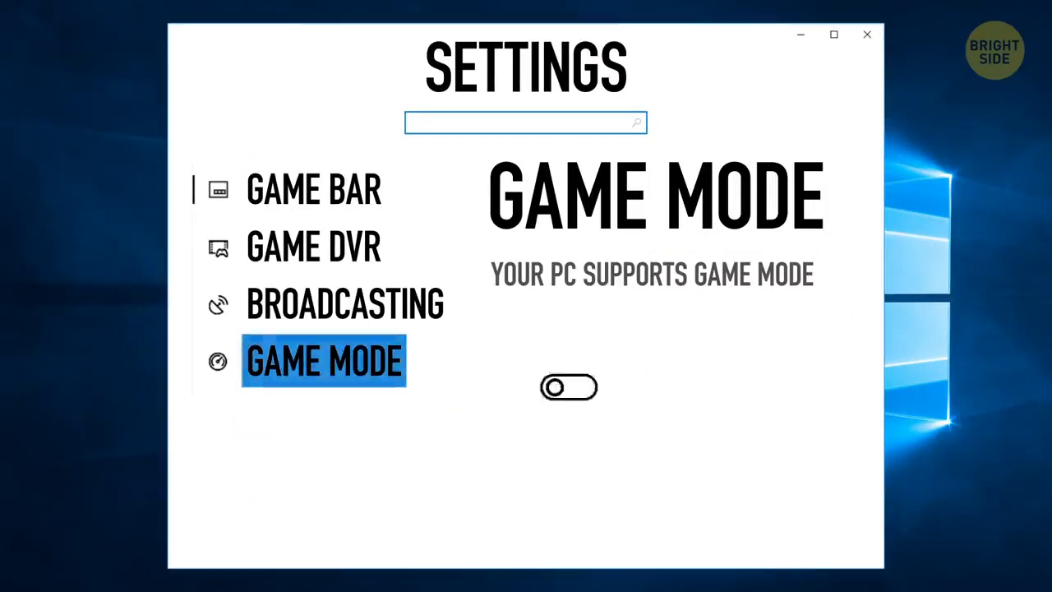
{"action": "left_click", "coordinate": [568, 387]}
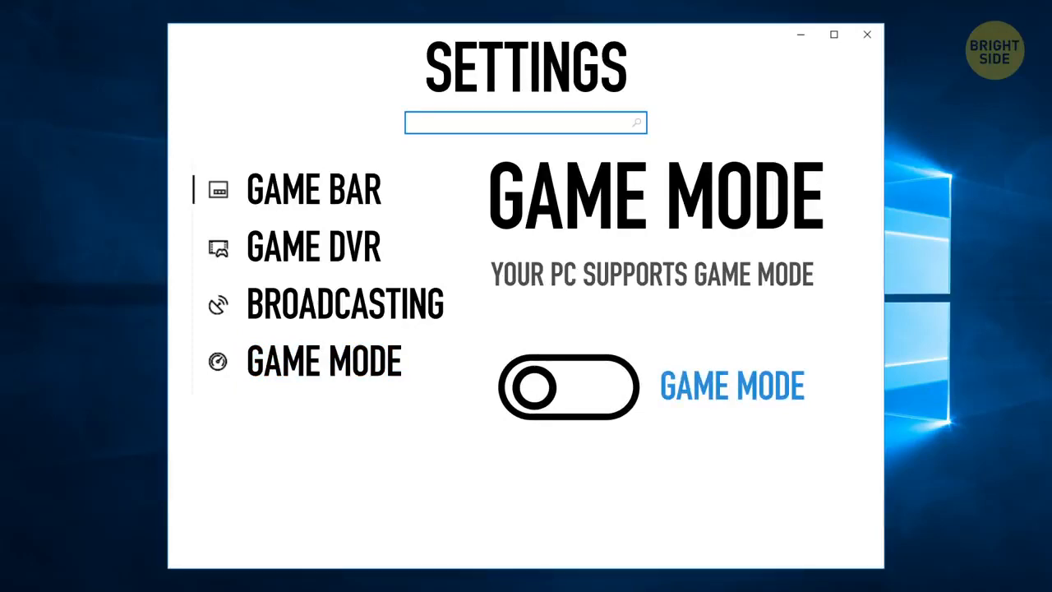
{"action": "left_click", "coordinate": [567, 387]}
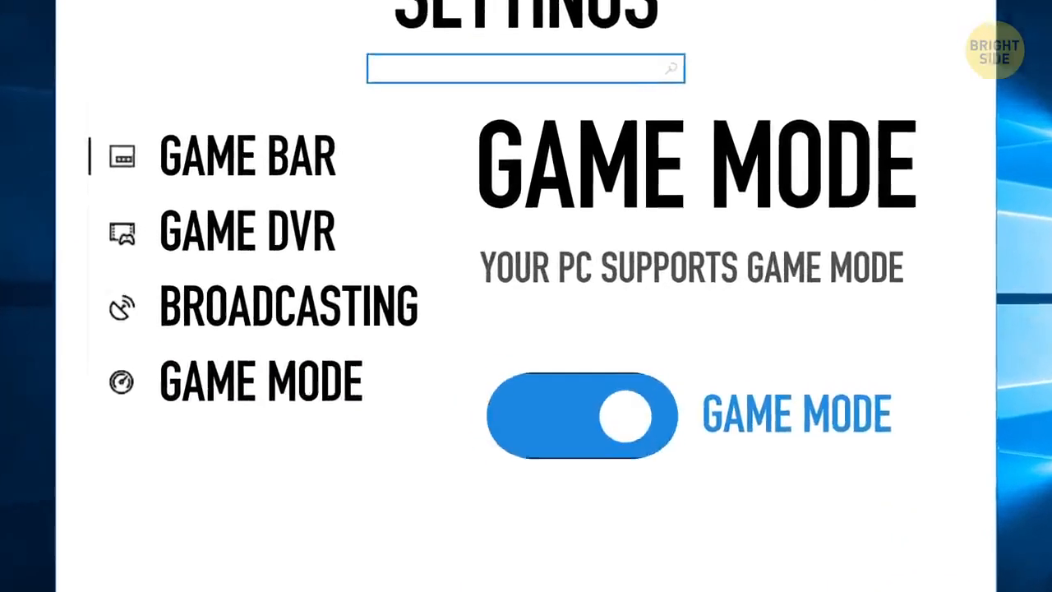